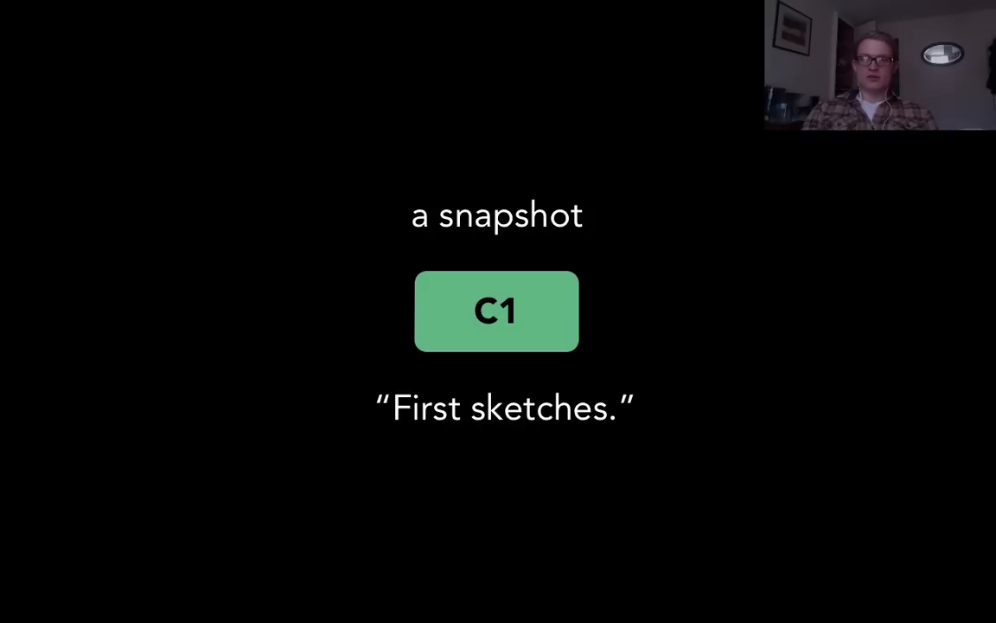
key(Right)
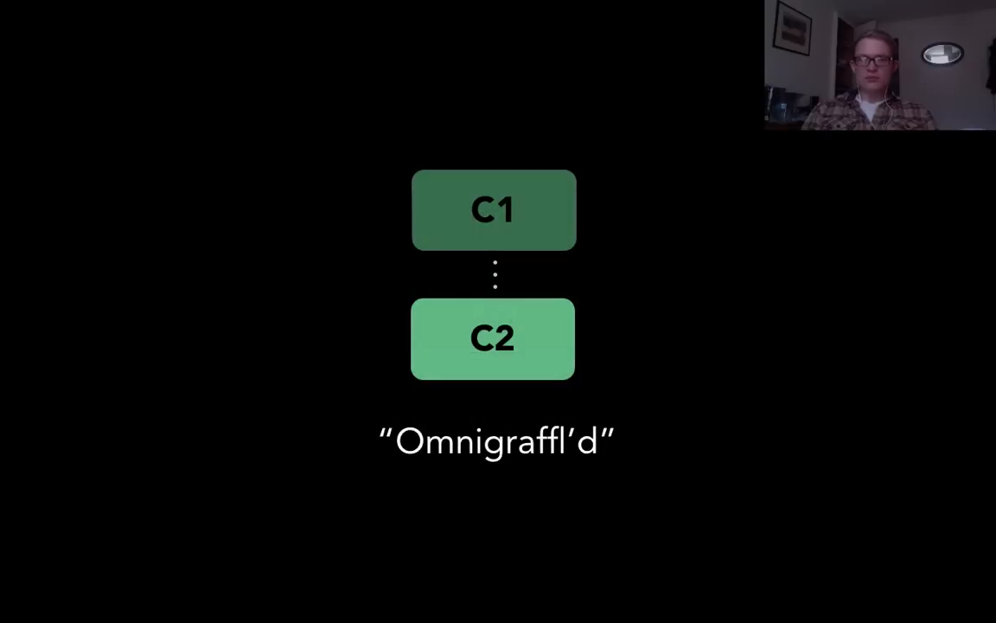